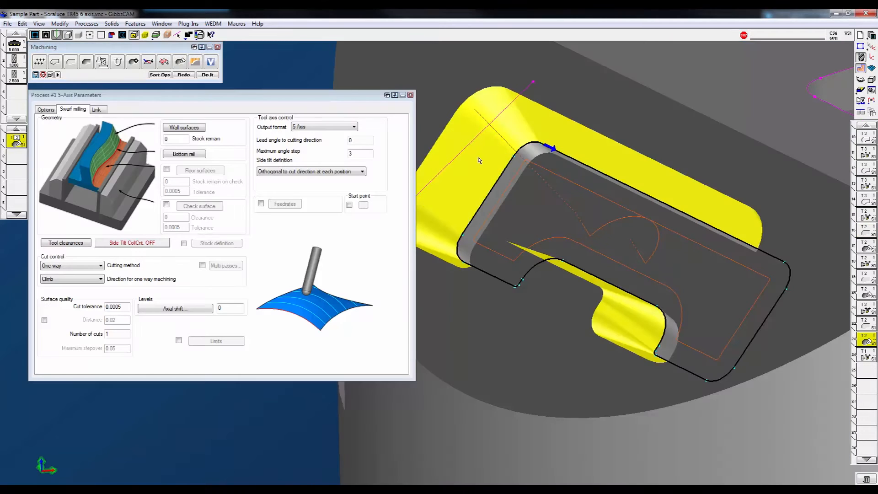
Run Do It on Process #1 to compute the swarf toolpath along the pocket walls
left_click(207, 74)
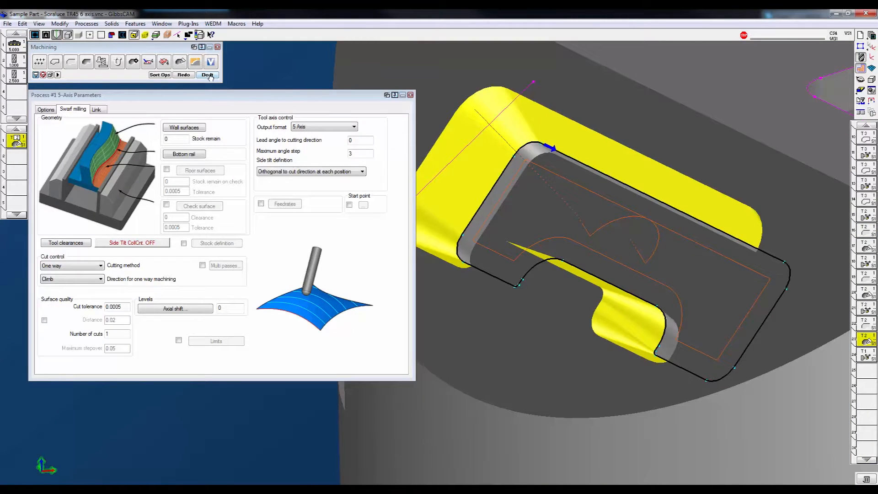
left_click(207, 74)
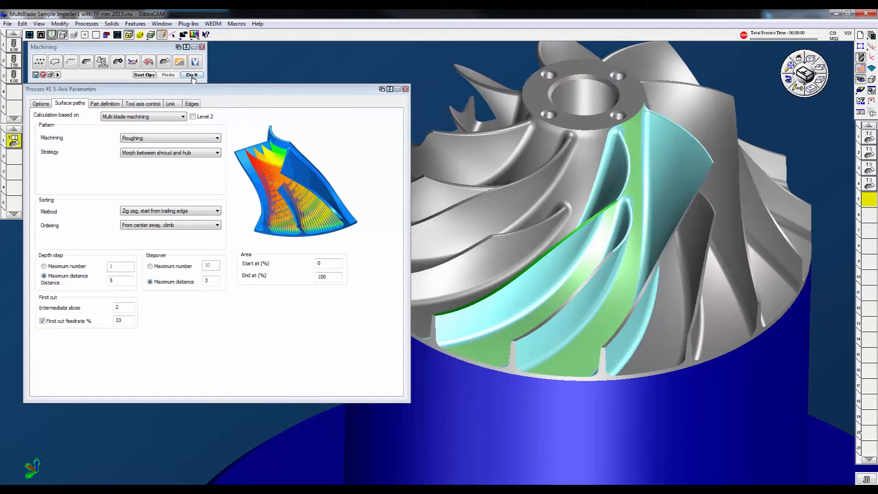
Compute the multi-blade roughing toolpath, then close the completed Task Manager report
left_click(192, 74)
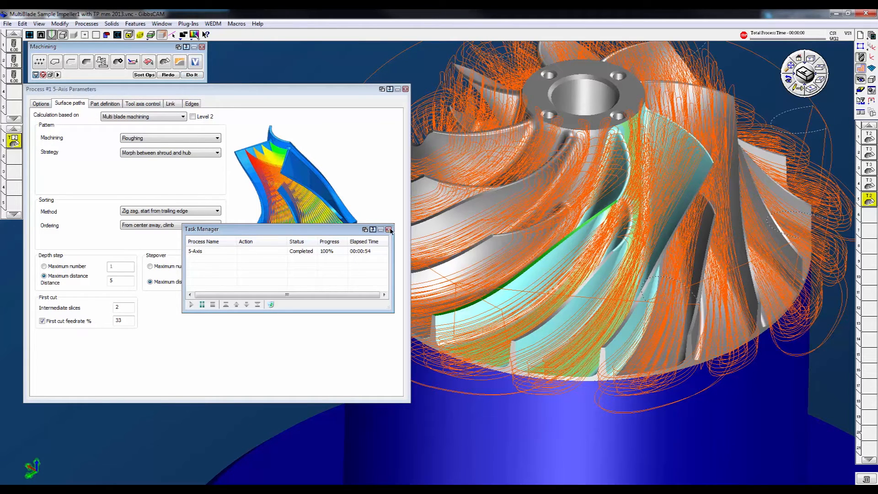
left_click(390, 229)
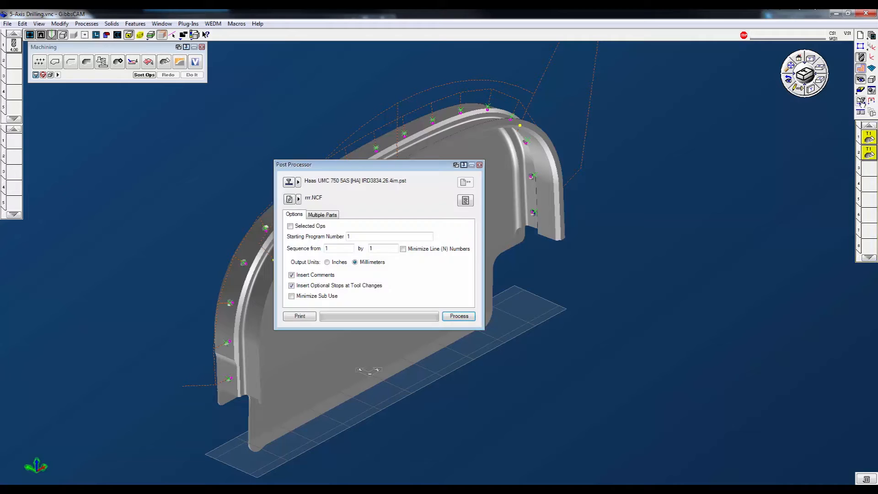
mouse_move(493, 189)
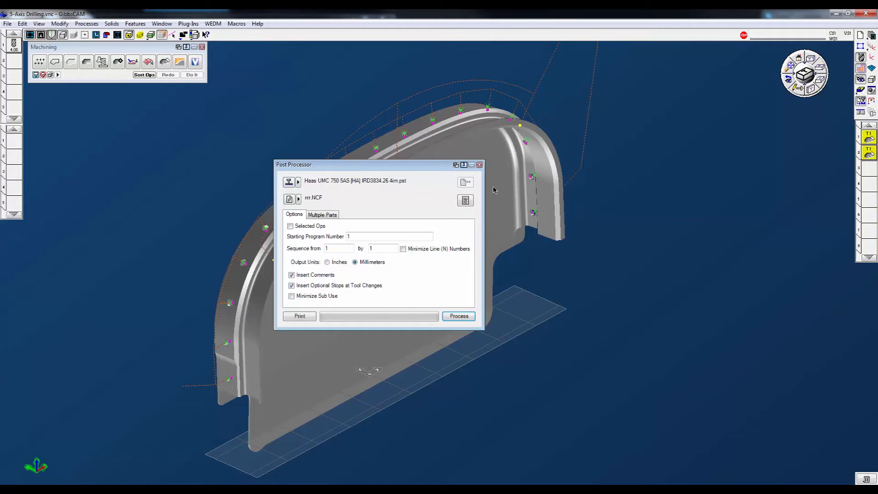
Expand the NC code listing pane and process the post for the Haas UMC 750 5AS
left_click(458, 316)
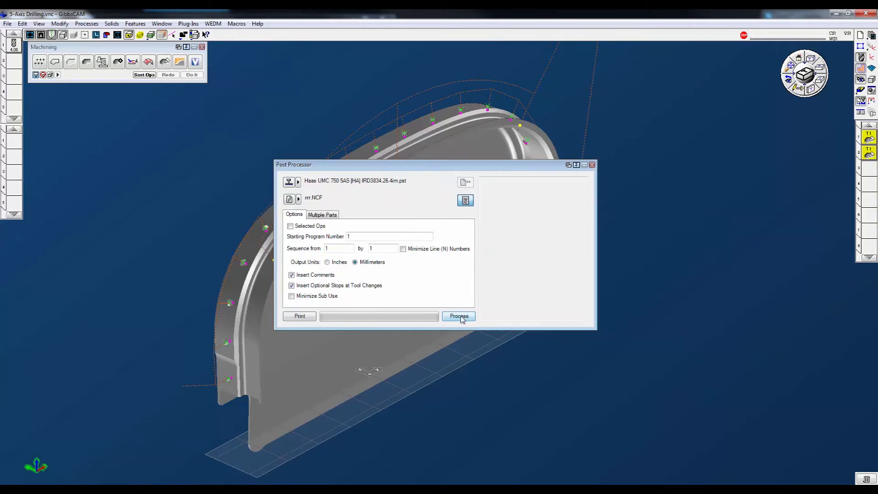
left_click(458, 316)
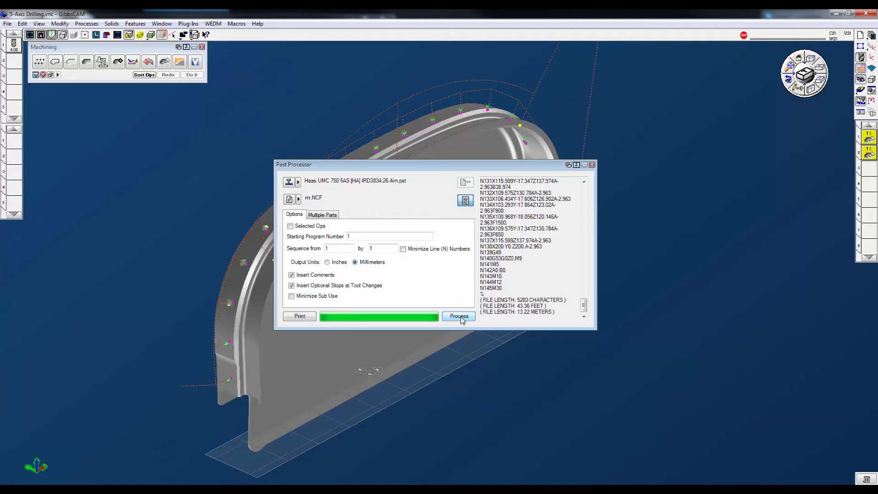